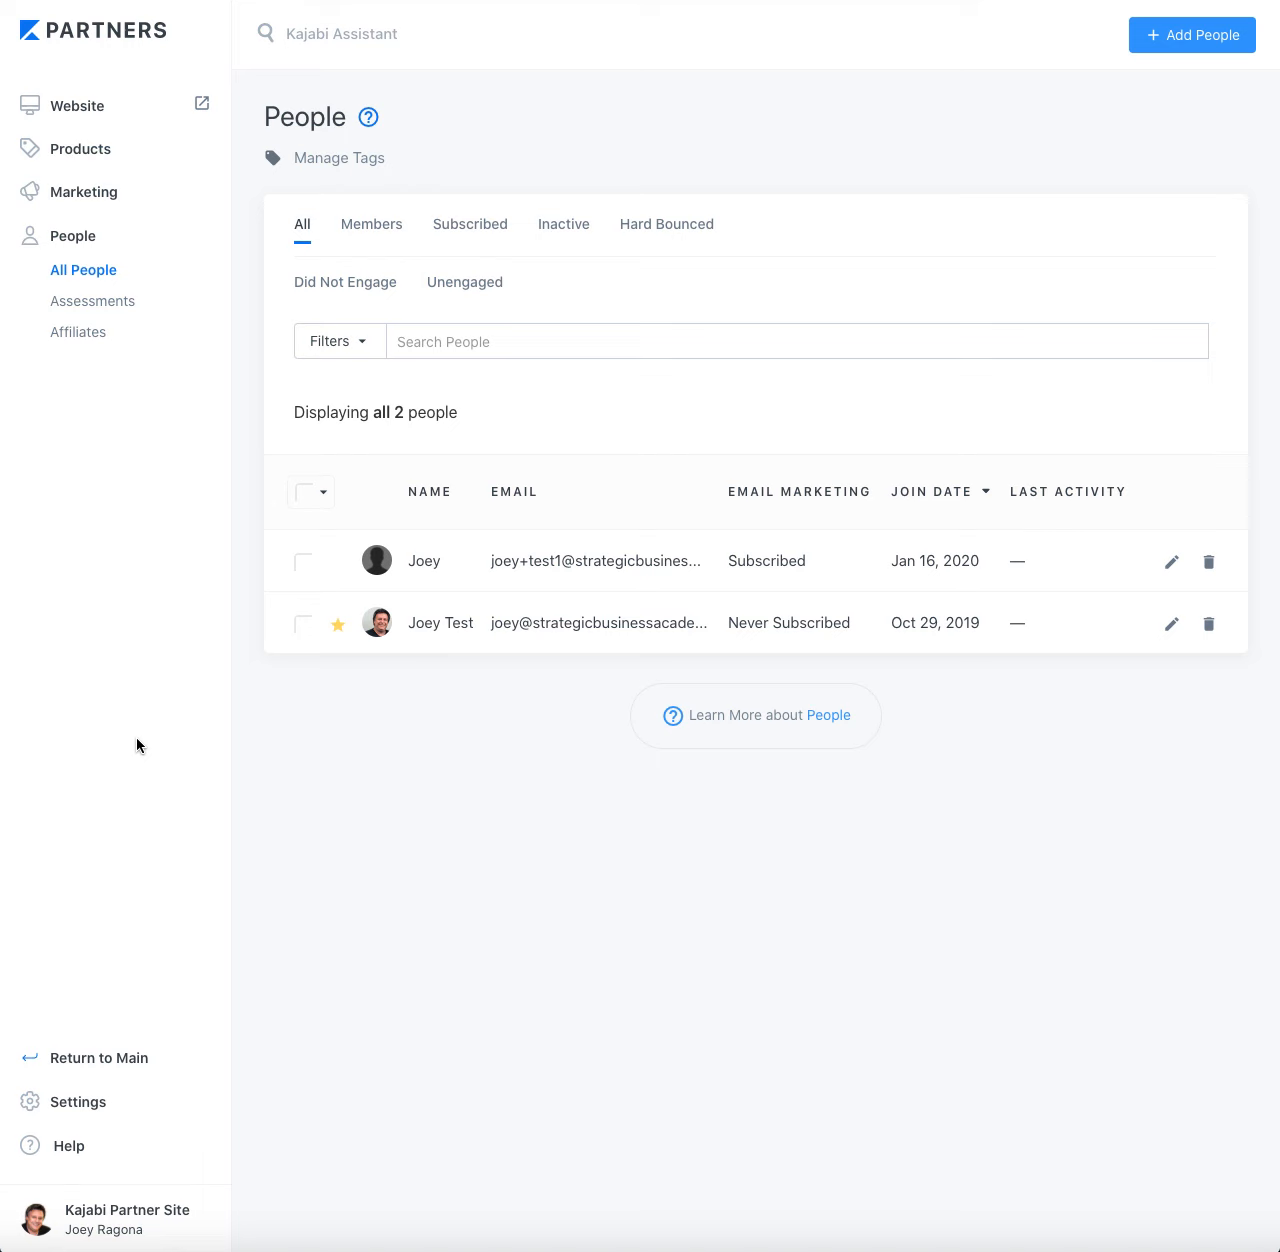
mouse_move(550, 594)
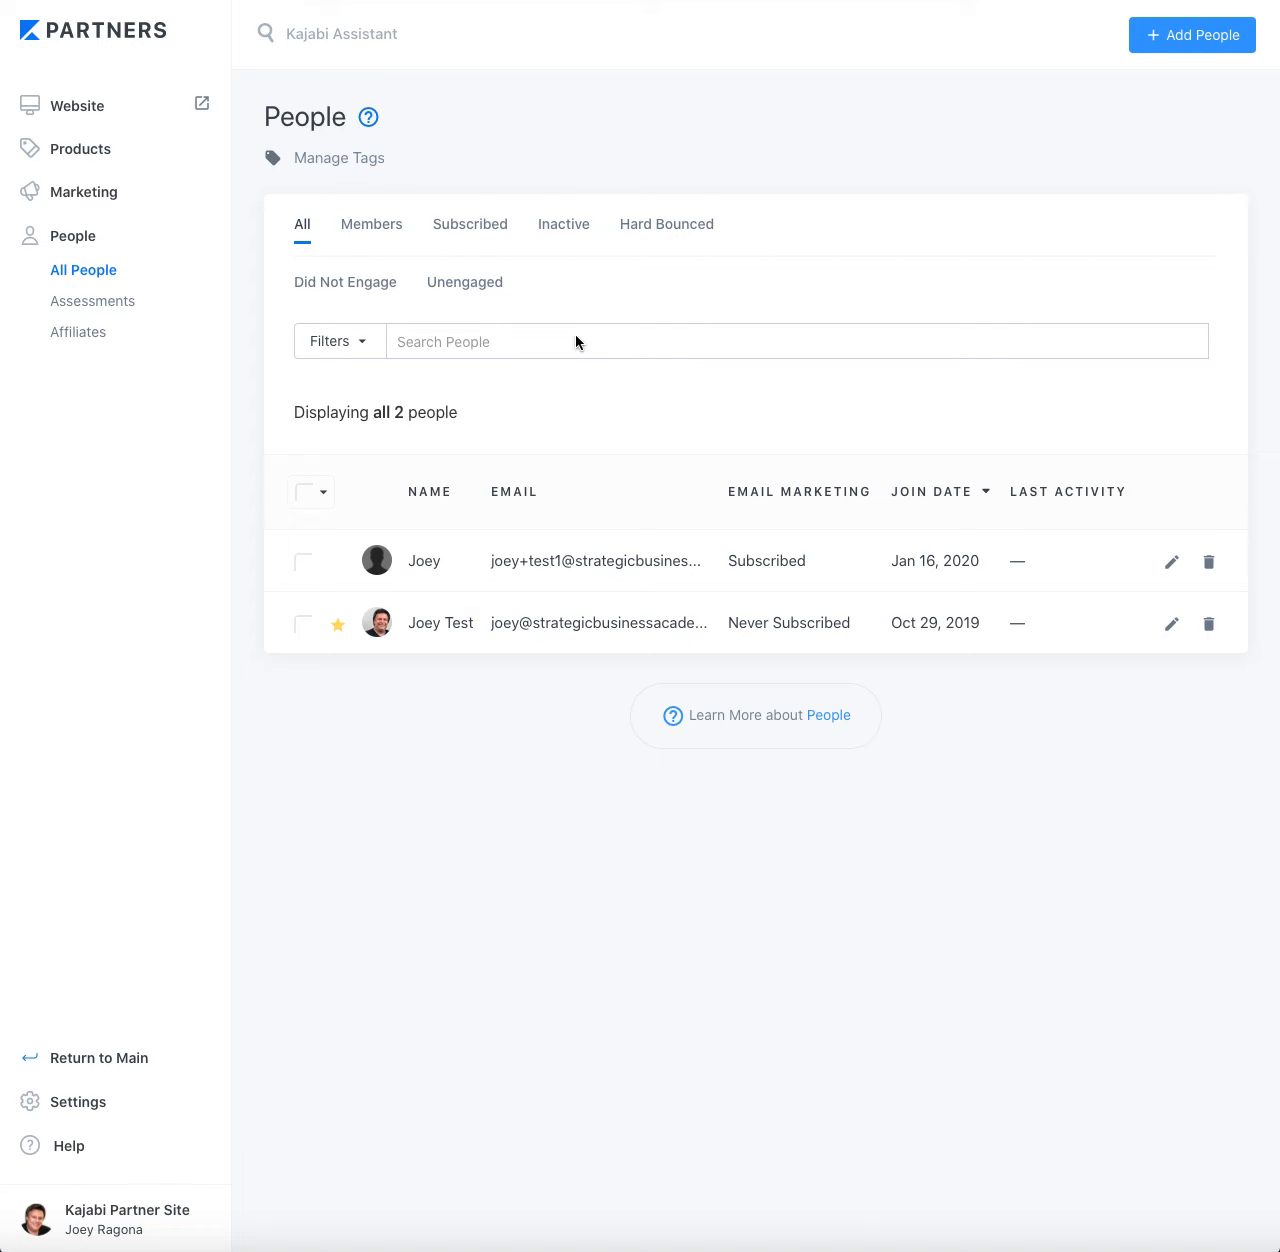
mouse_move(650, 392)
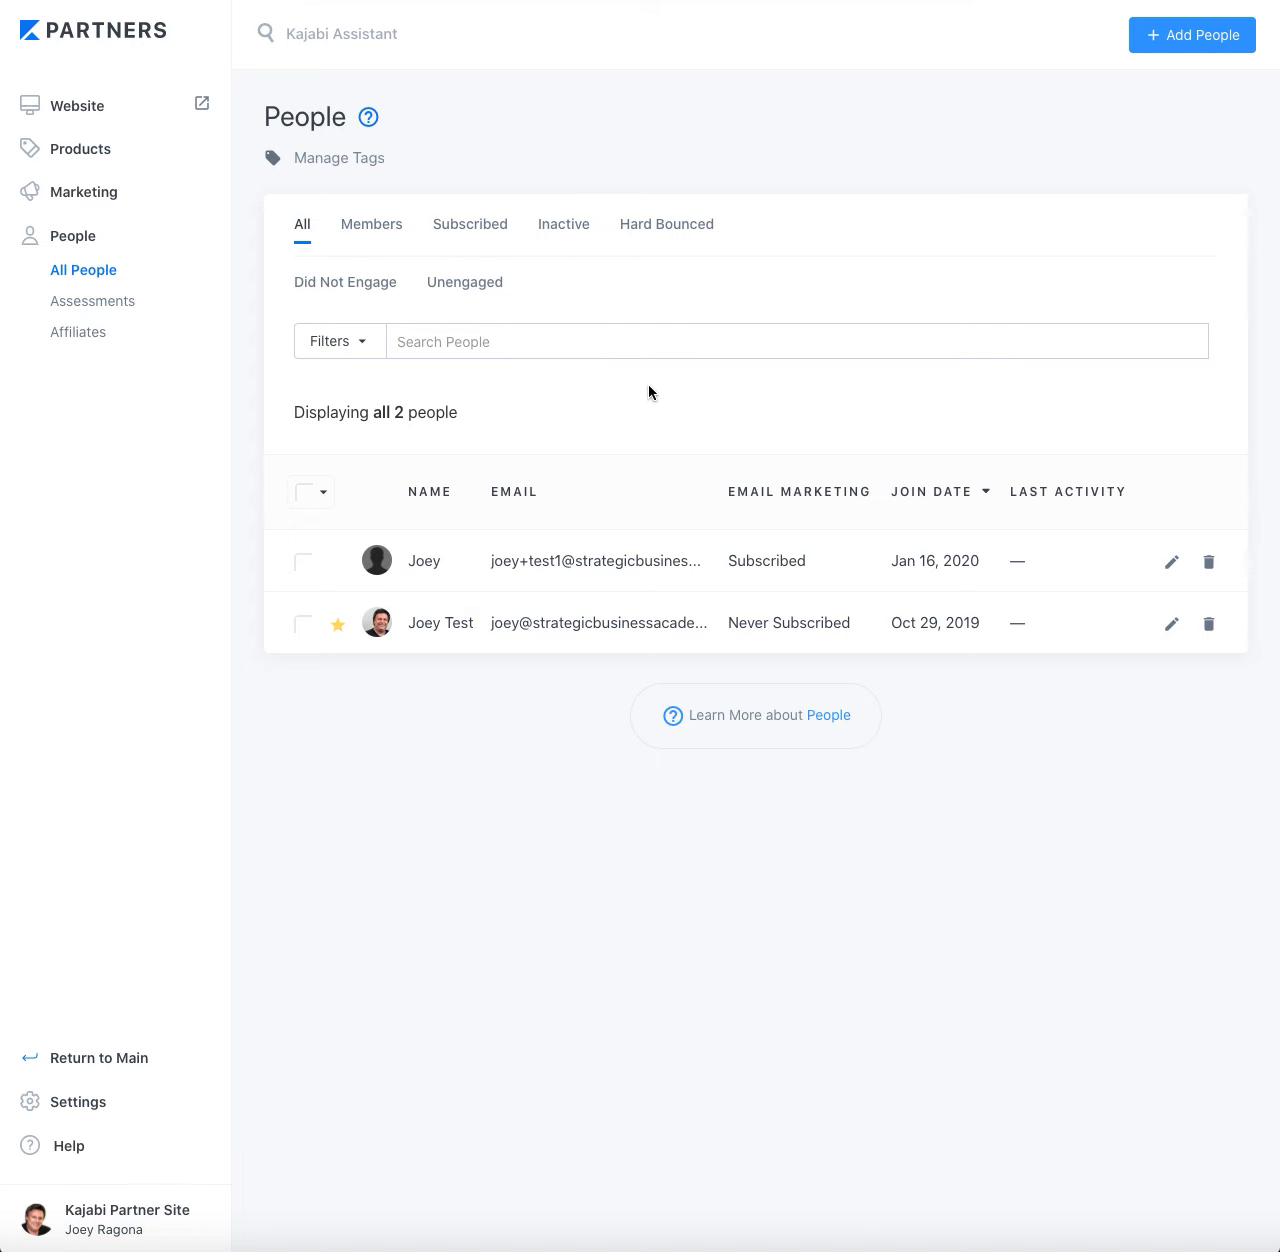
mouse_move(96, 248)
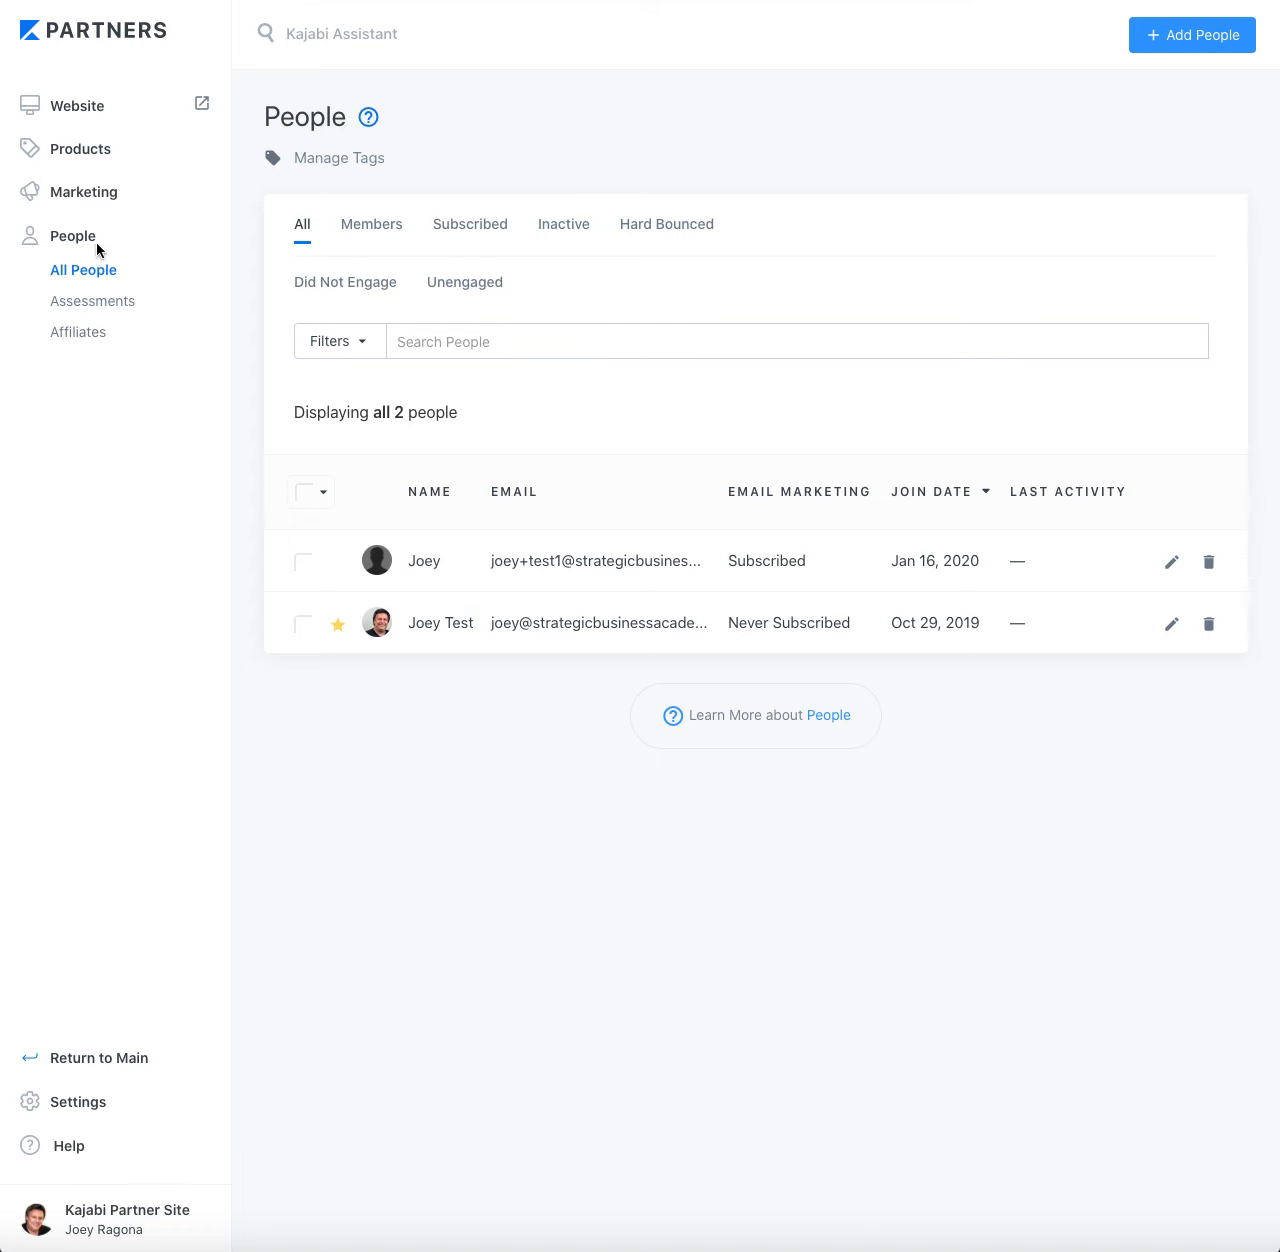
mouse_move(40, 304)
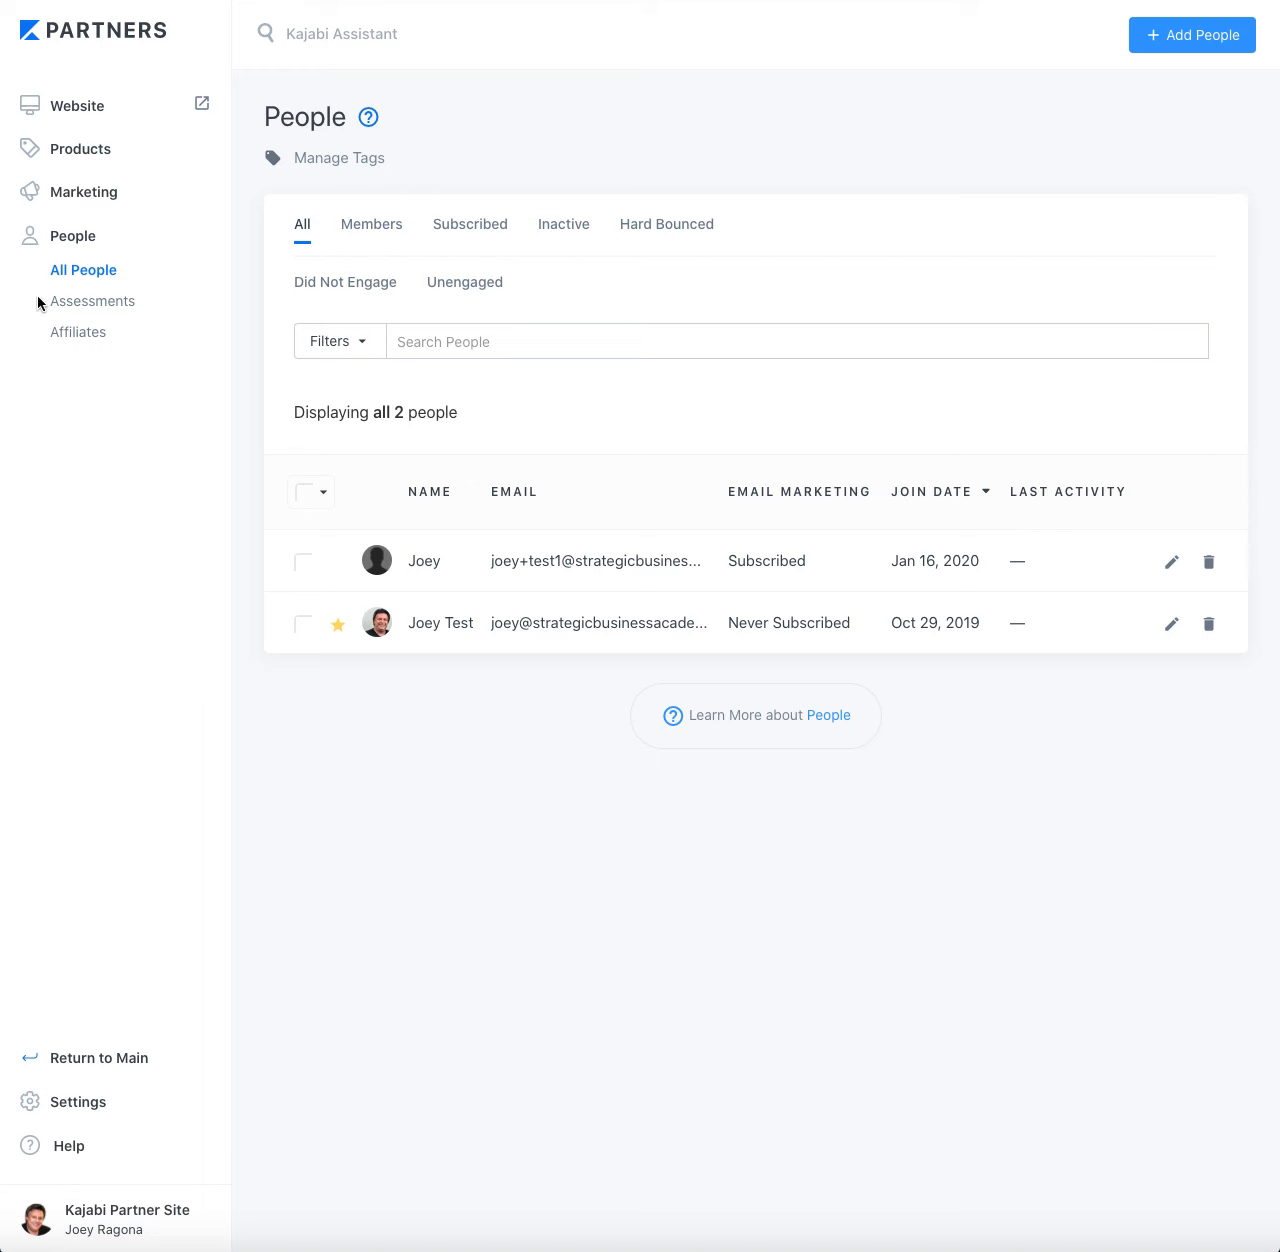
mouse_move(354, 188)
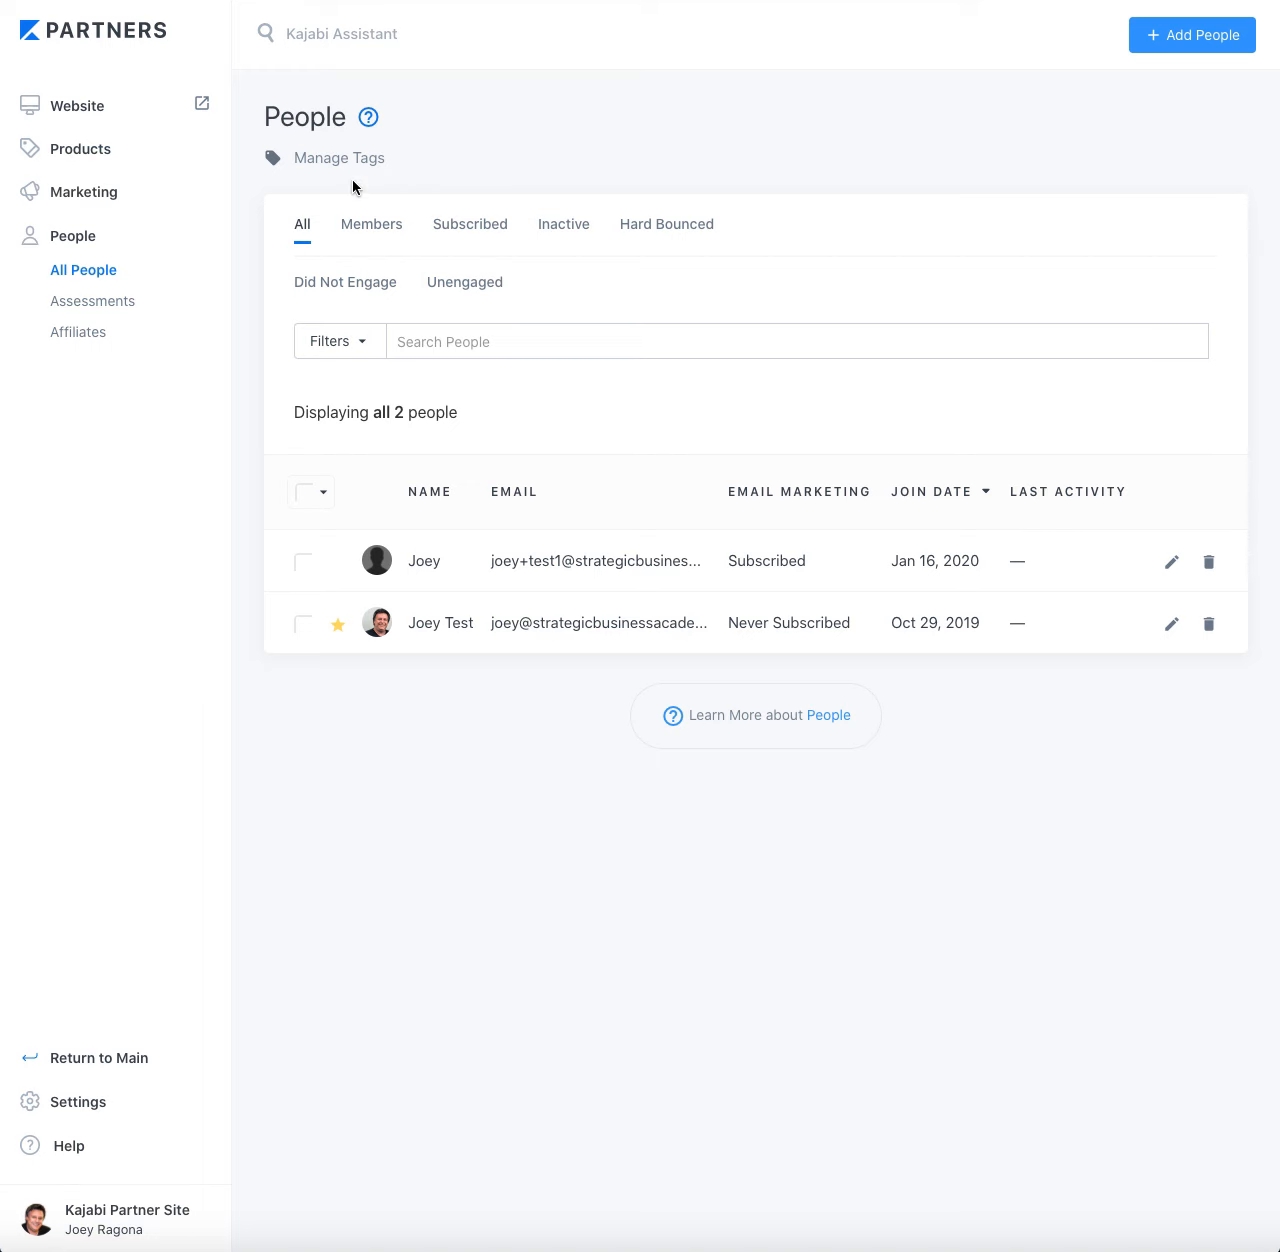
- Add an empty filter condition to the People list
left_click(332, 340)
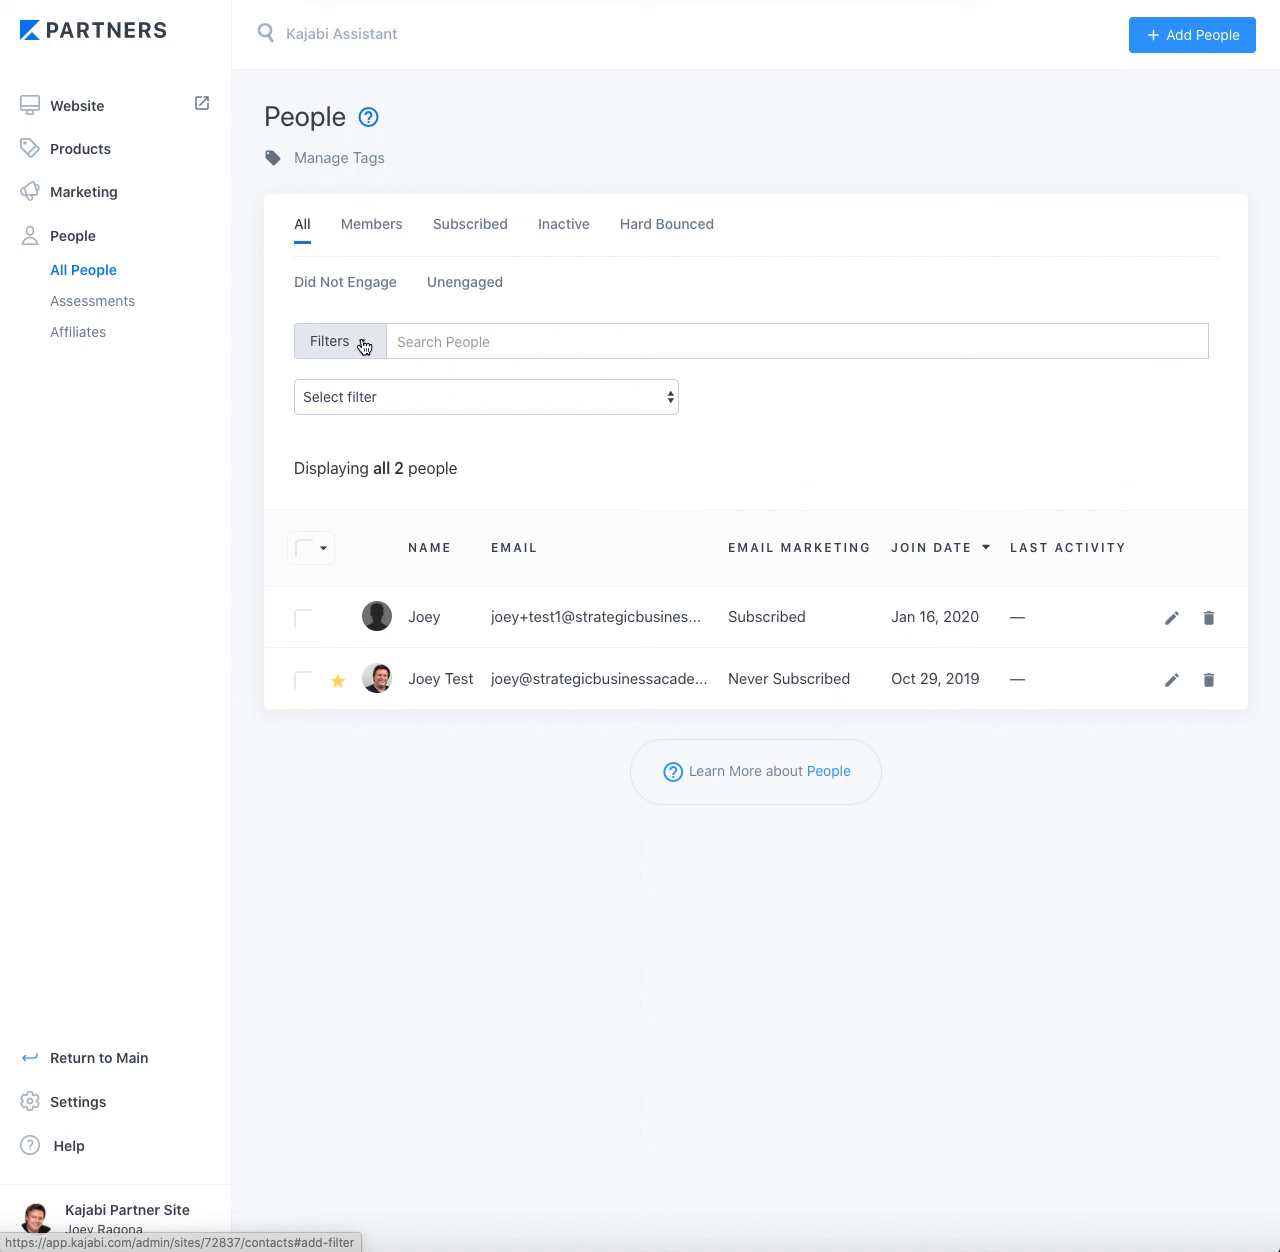
- Filter the People list to contacts who submitted the Freebie Form (1 person)
left_click(484, 396)
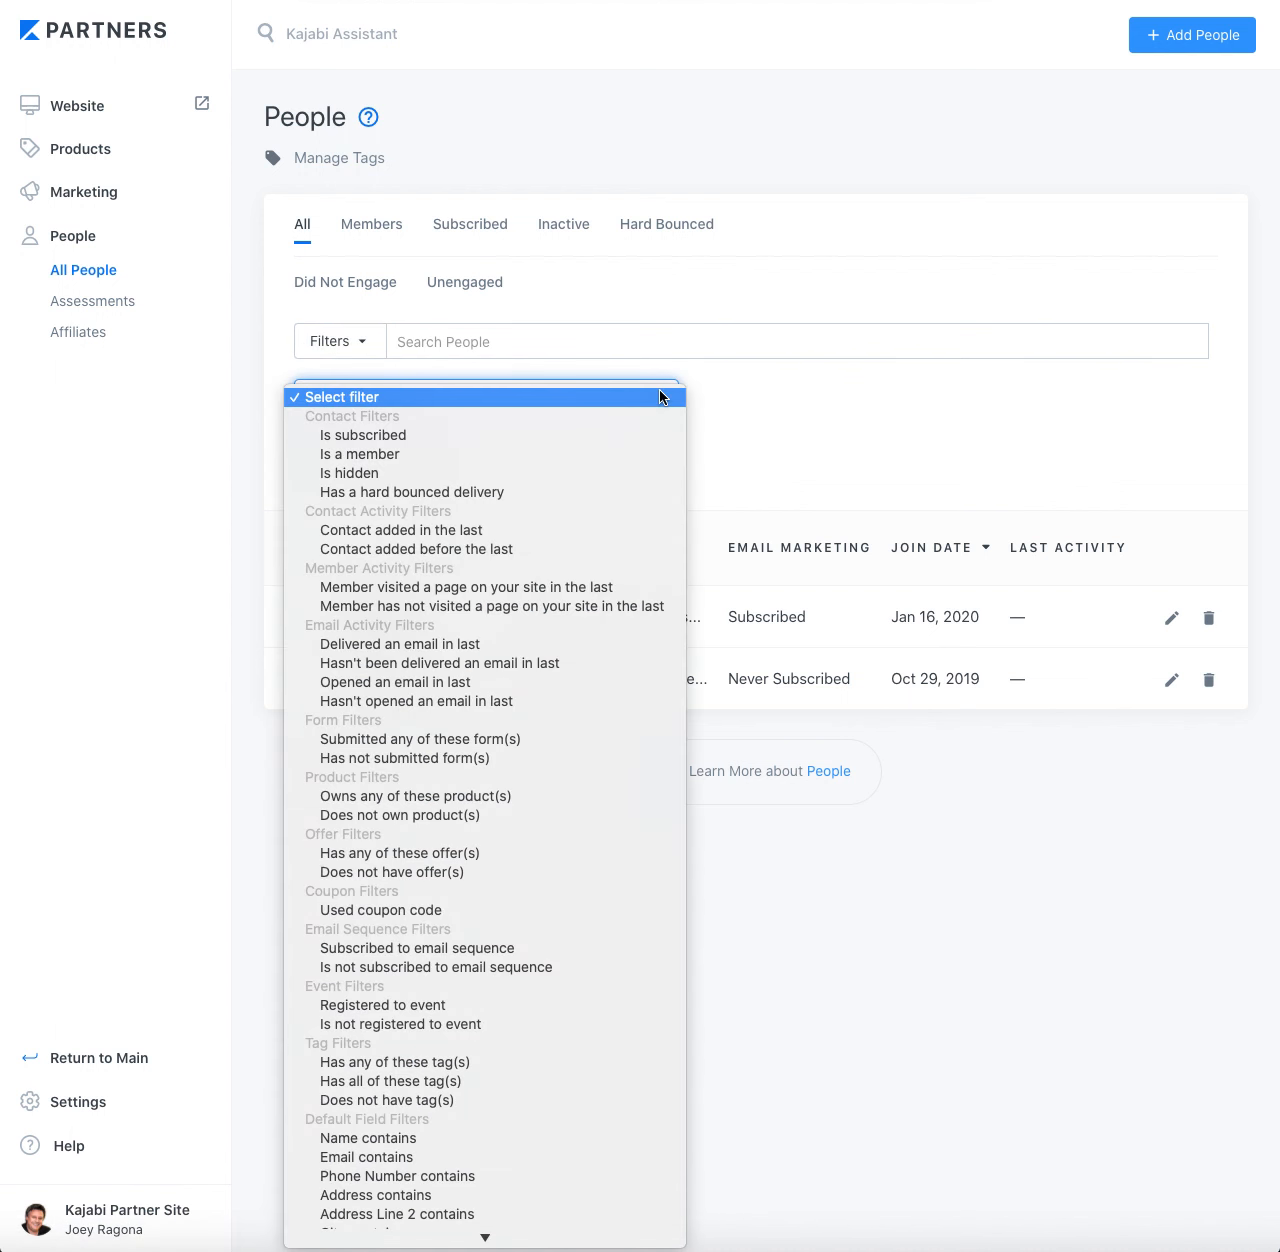
mouse_move(400, 740)
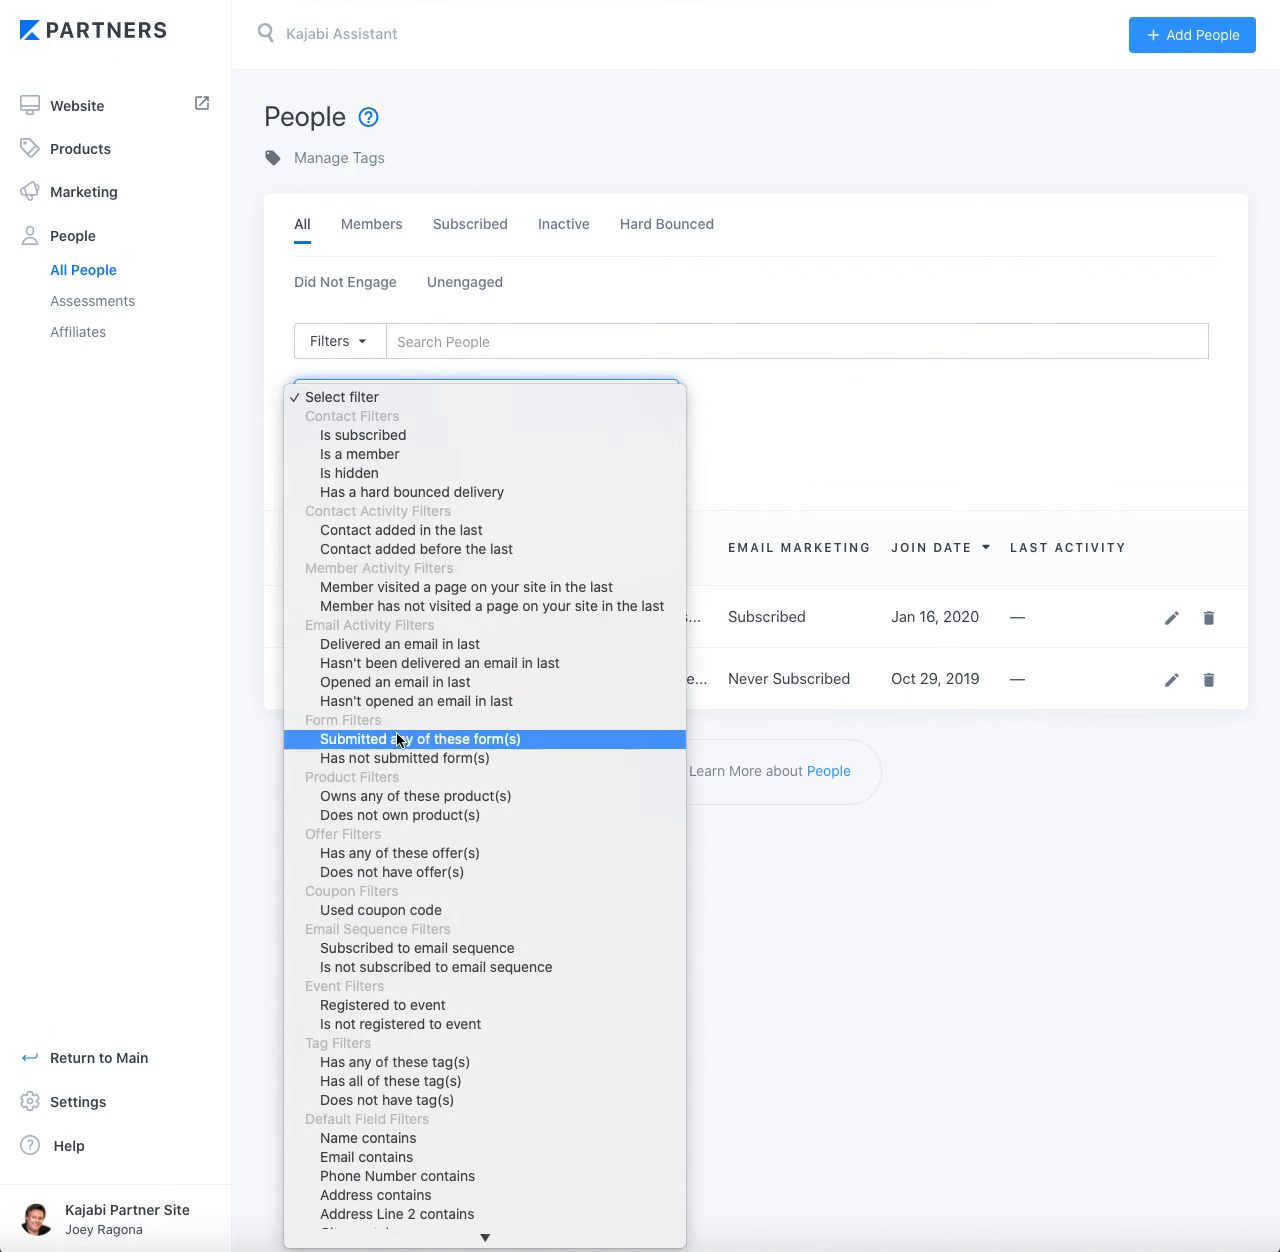
mouse_move(452, 748)
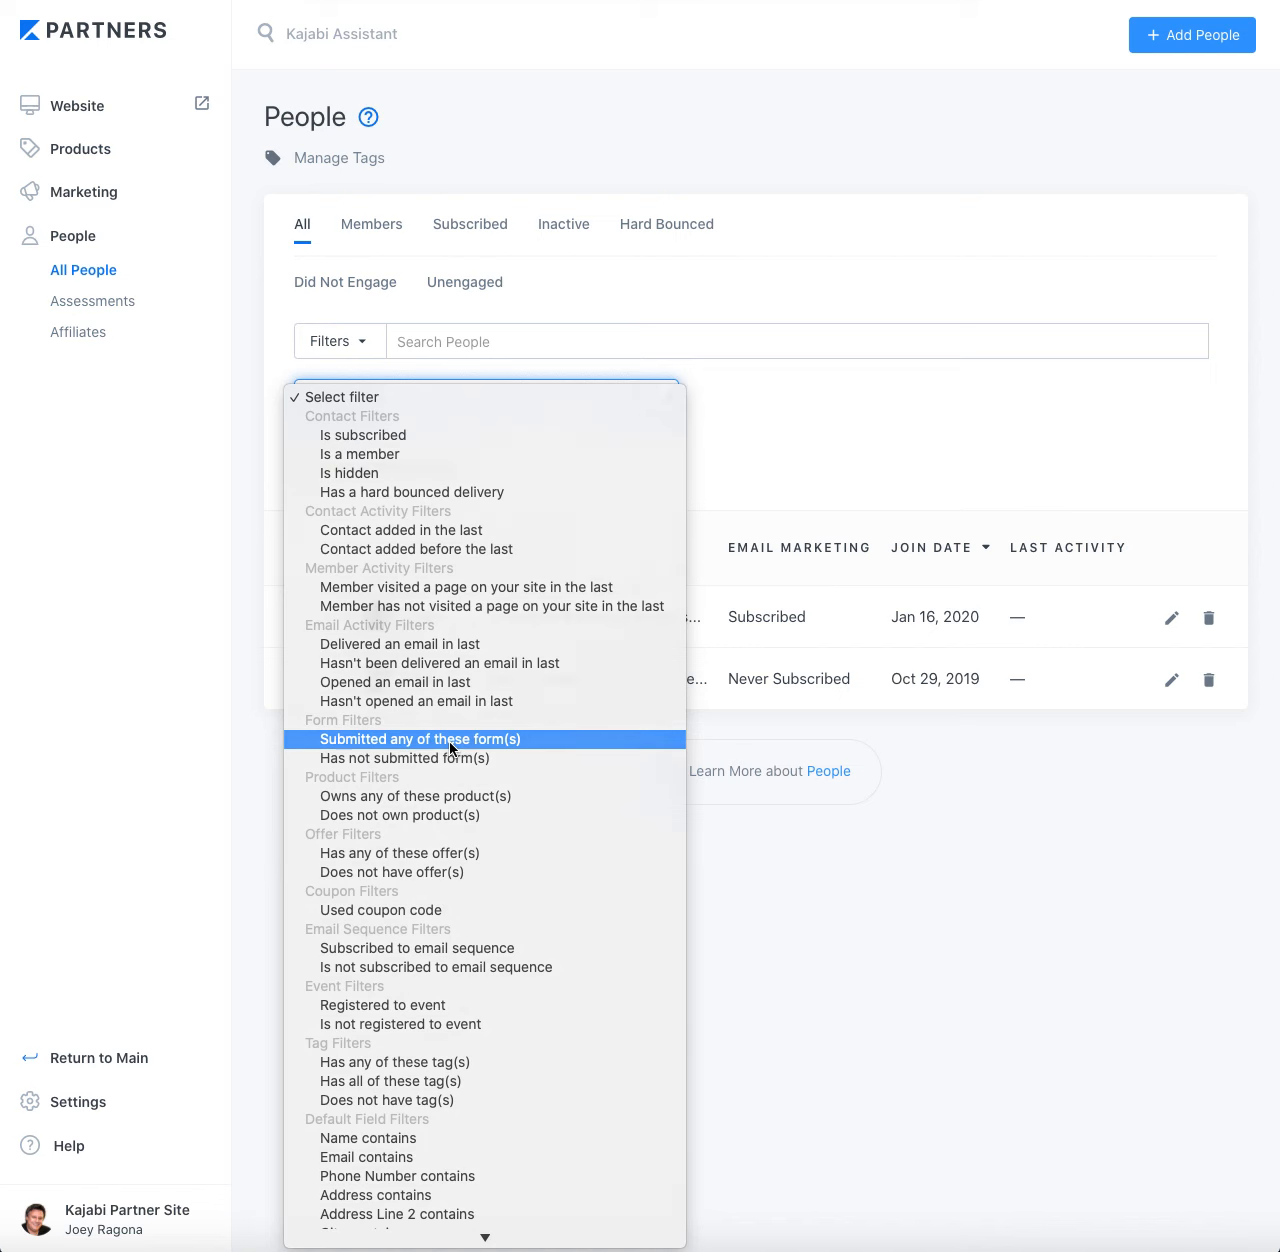
left_click(420, 740)
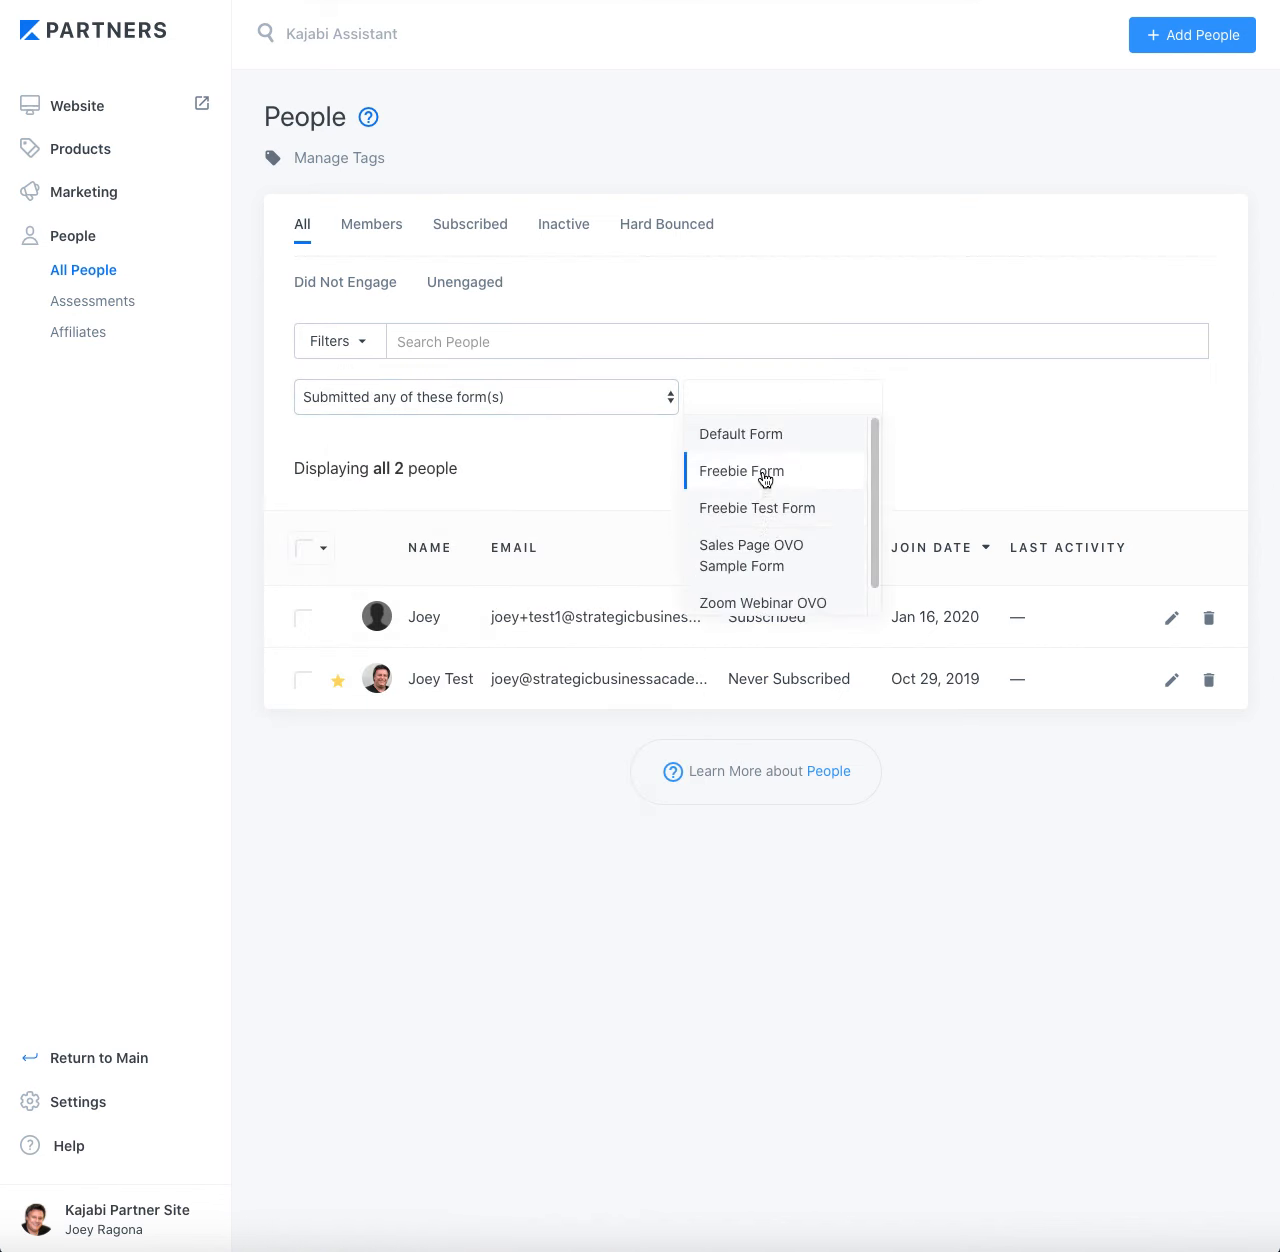
left_click(740, 470)
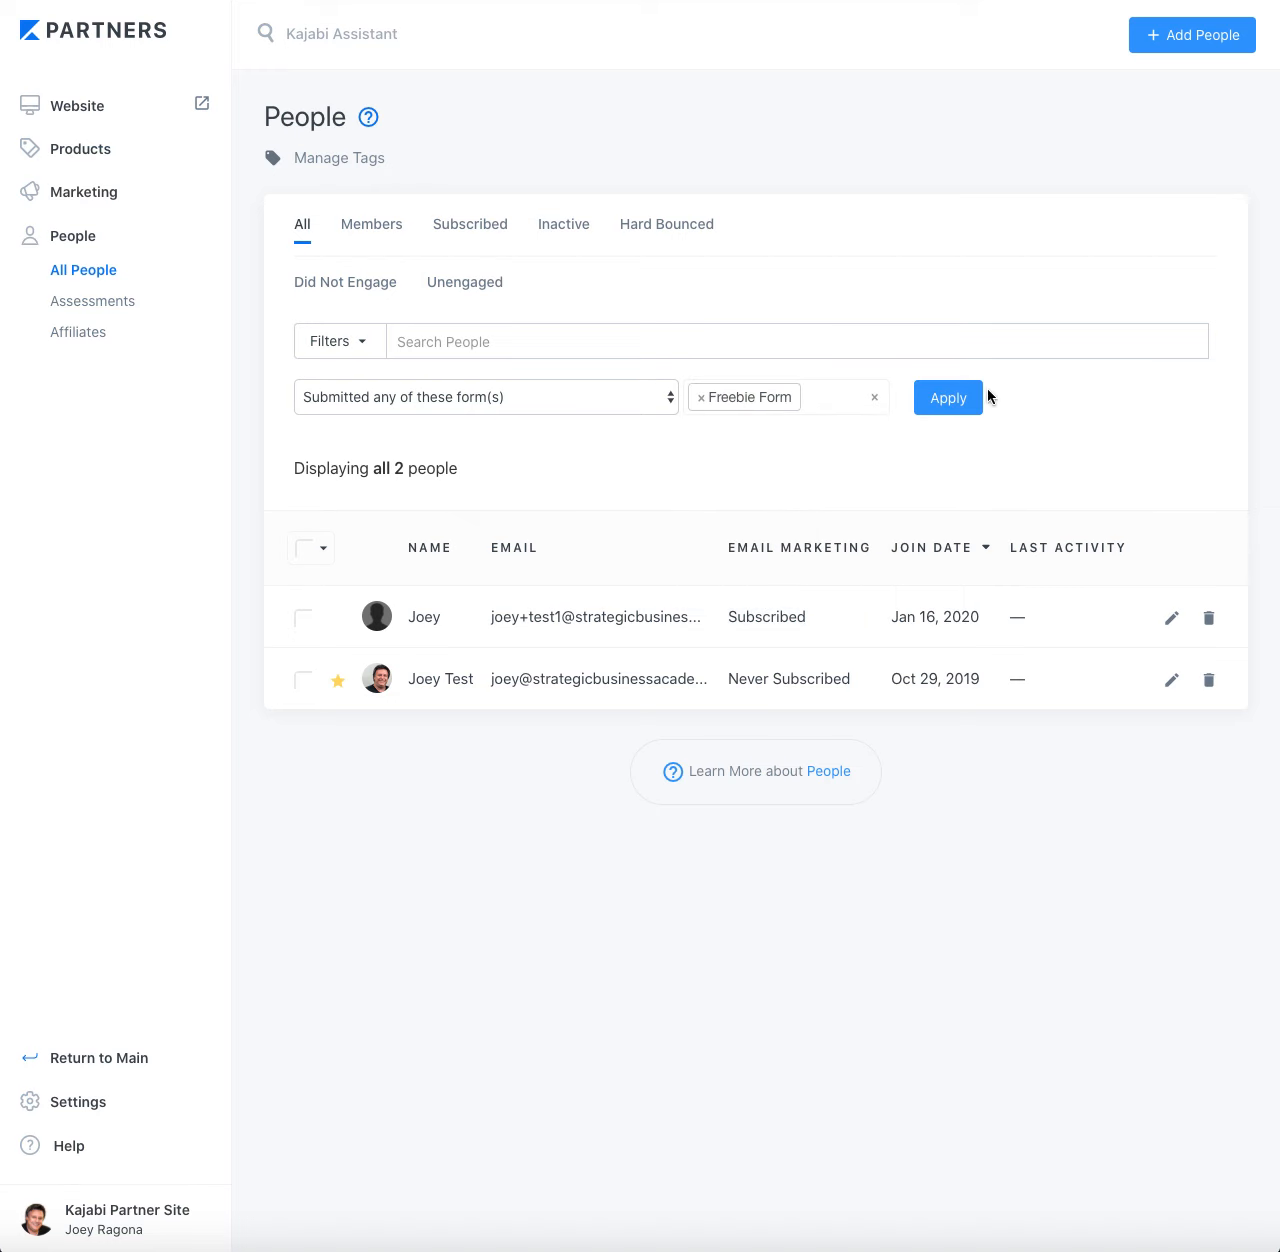
left_click(948, 398)
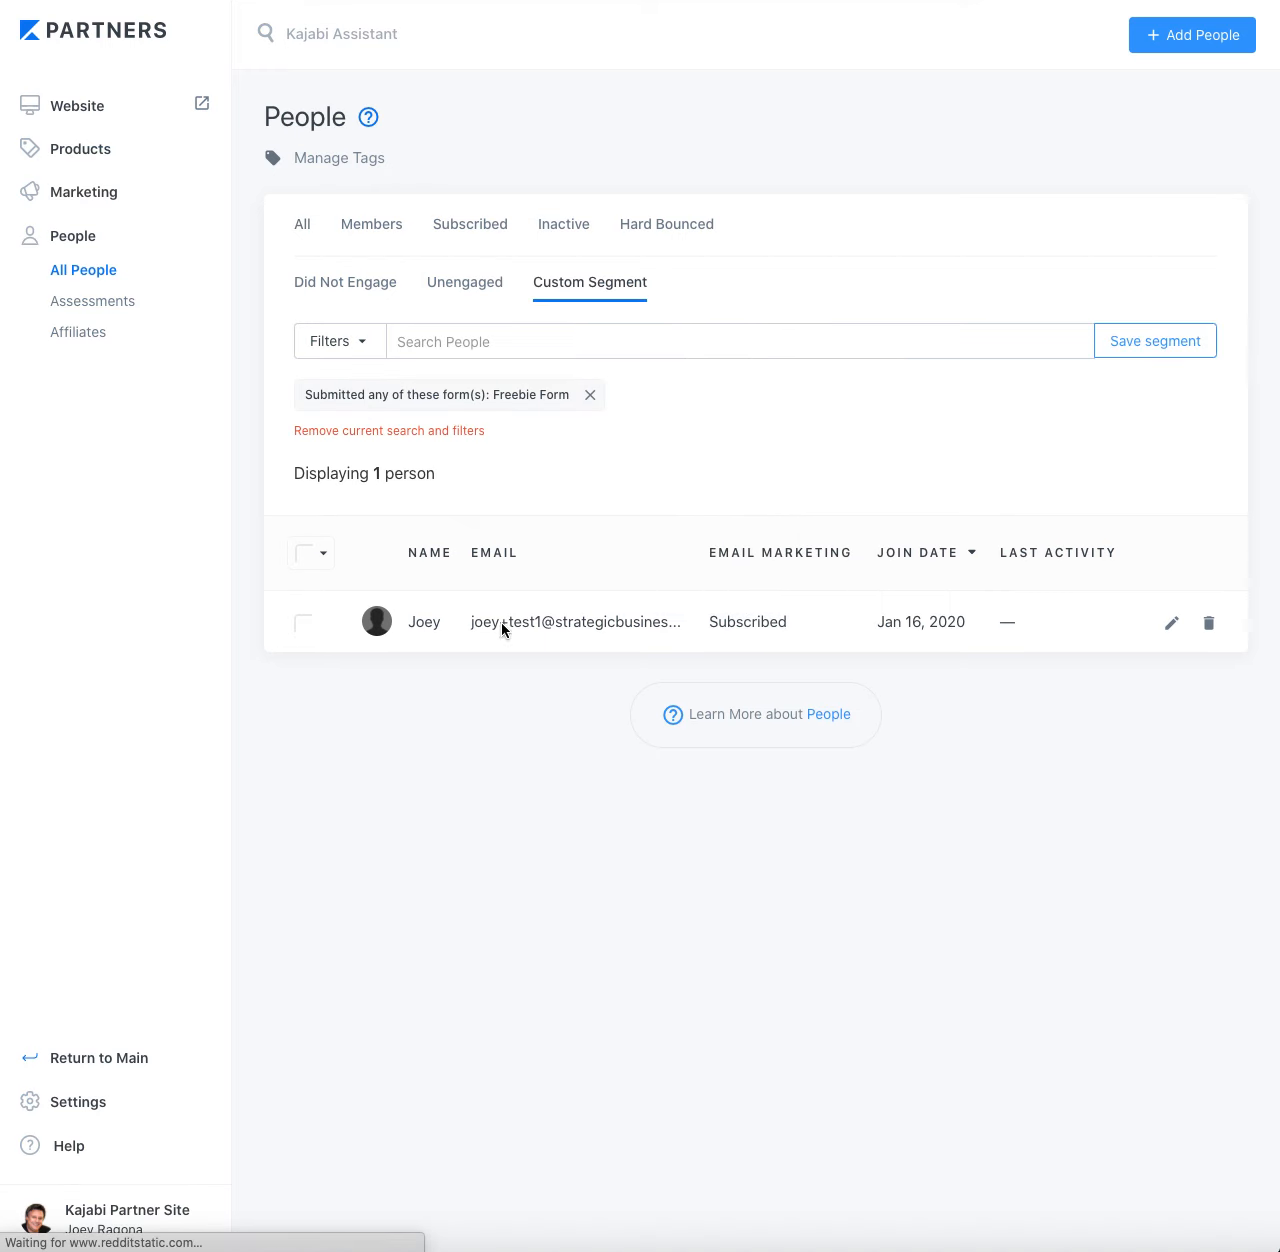
mouse_move(548, 608)
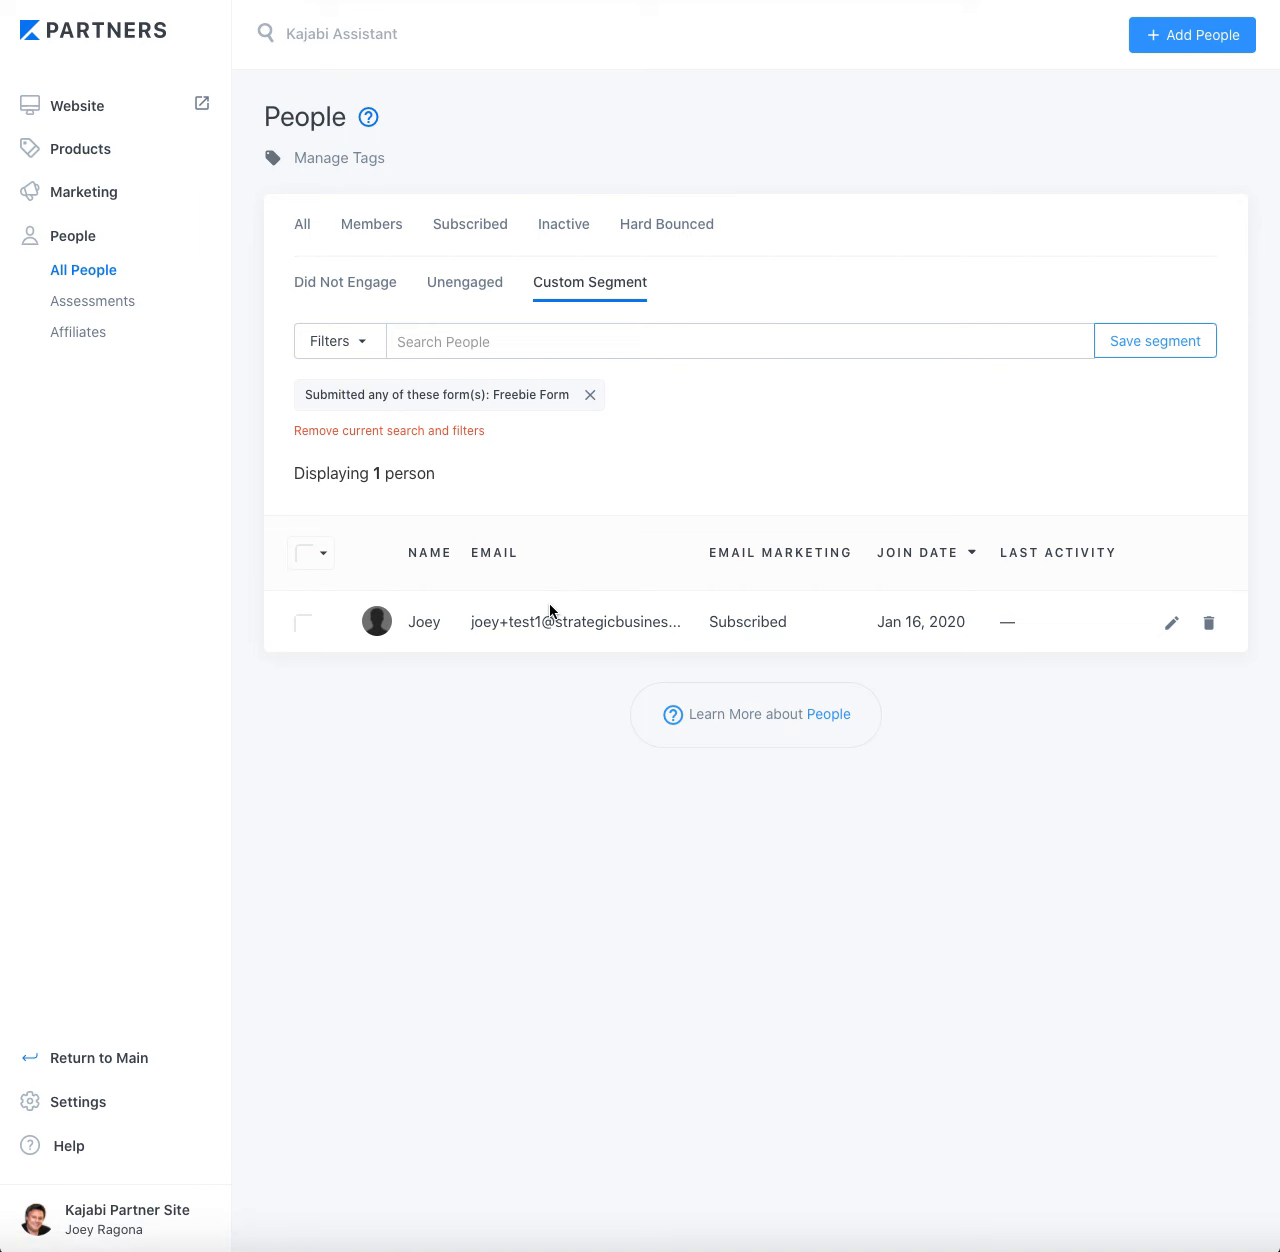
mouse_move(1156, 340)
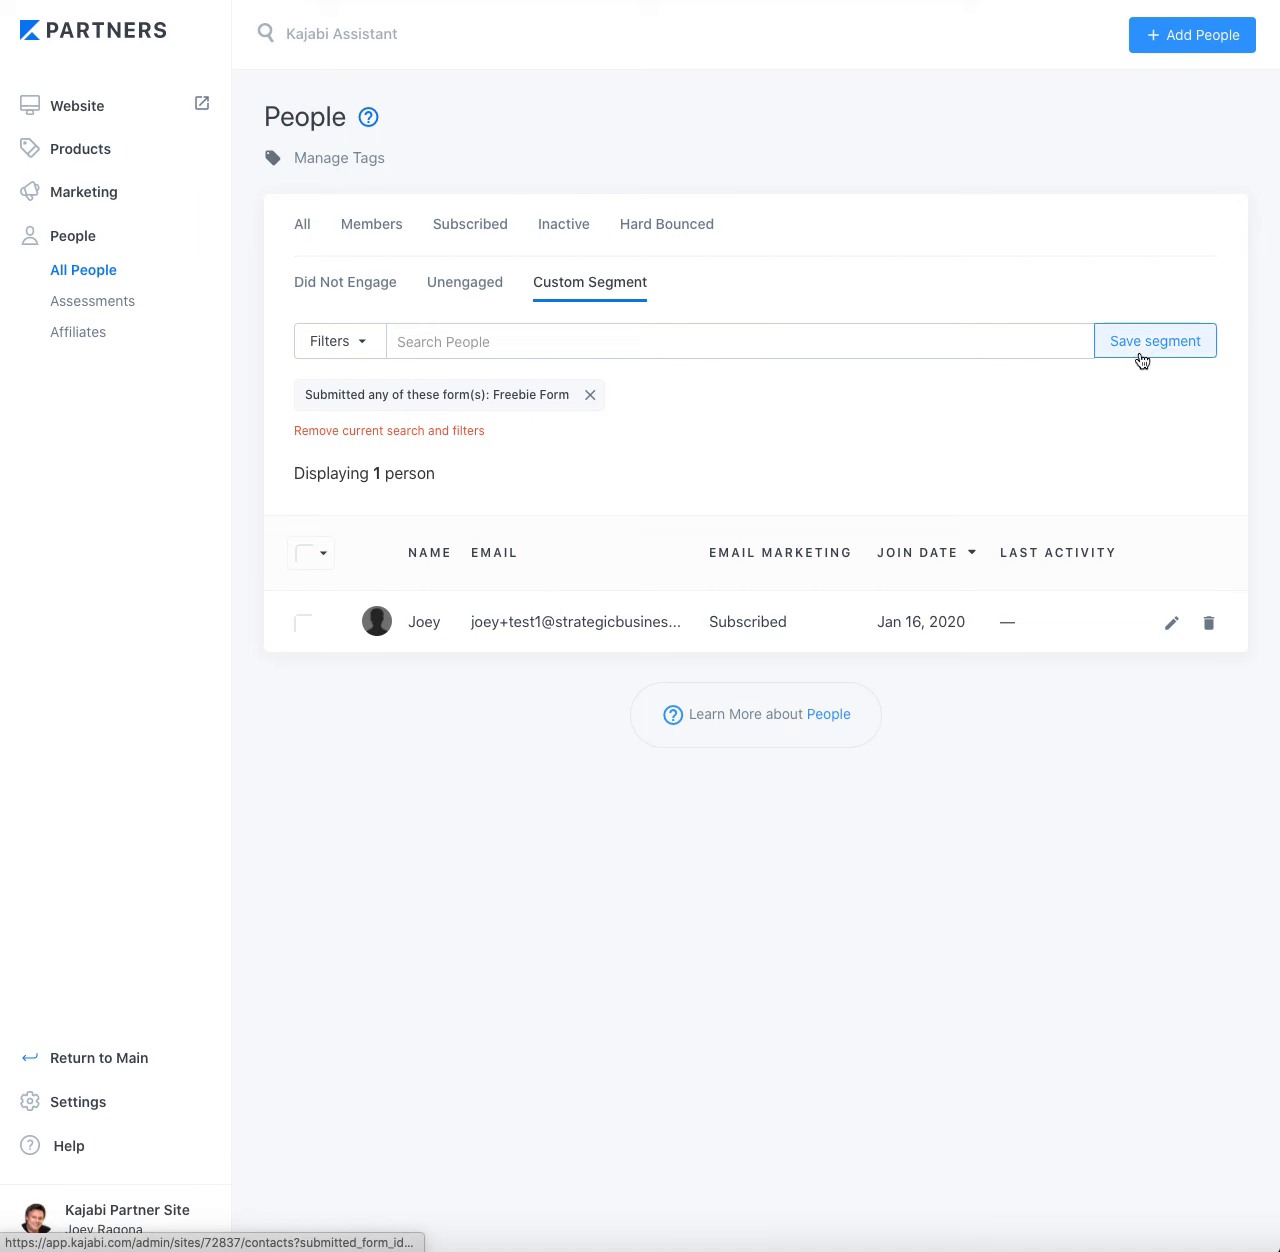
- Save the filter as a segment titled 'People who opted in for Freebie'
left_click(1154, 340)
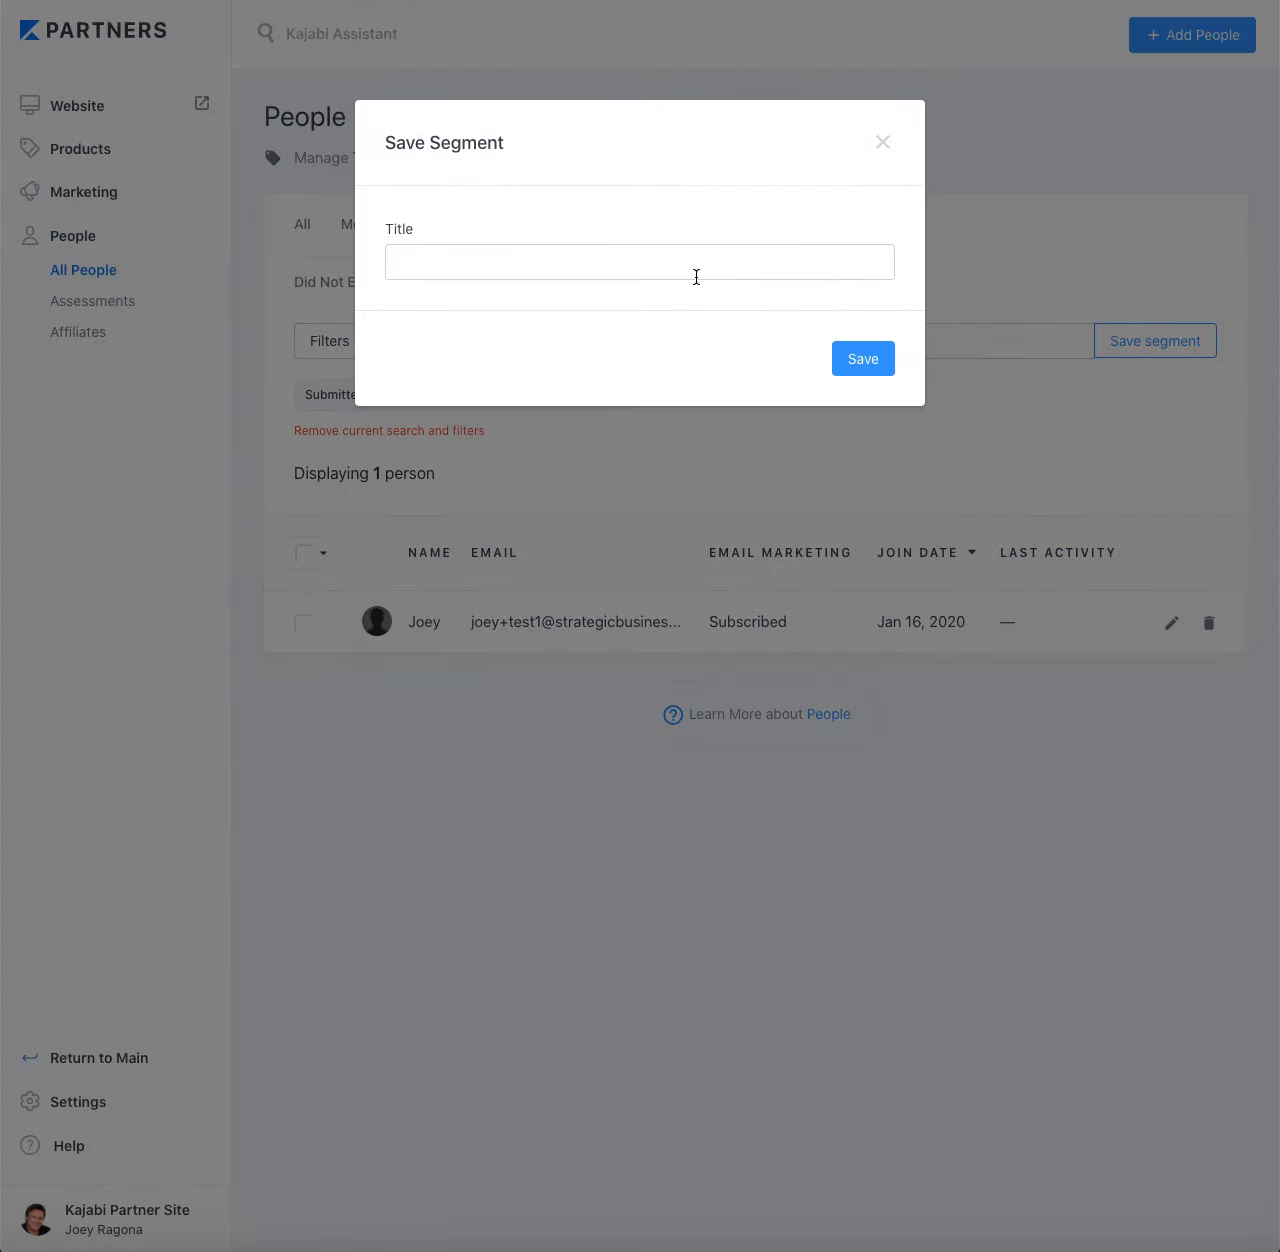
type("People wh")
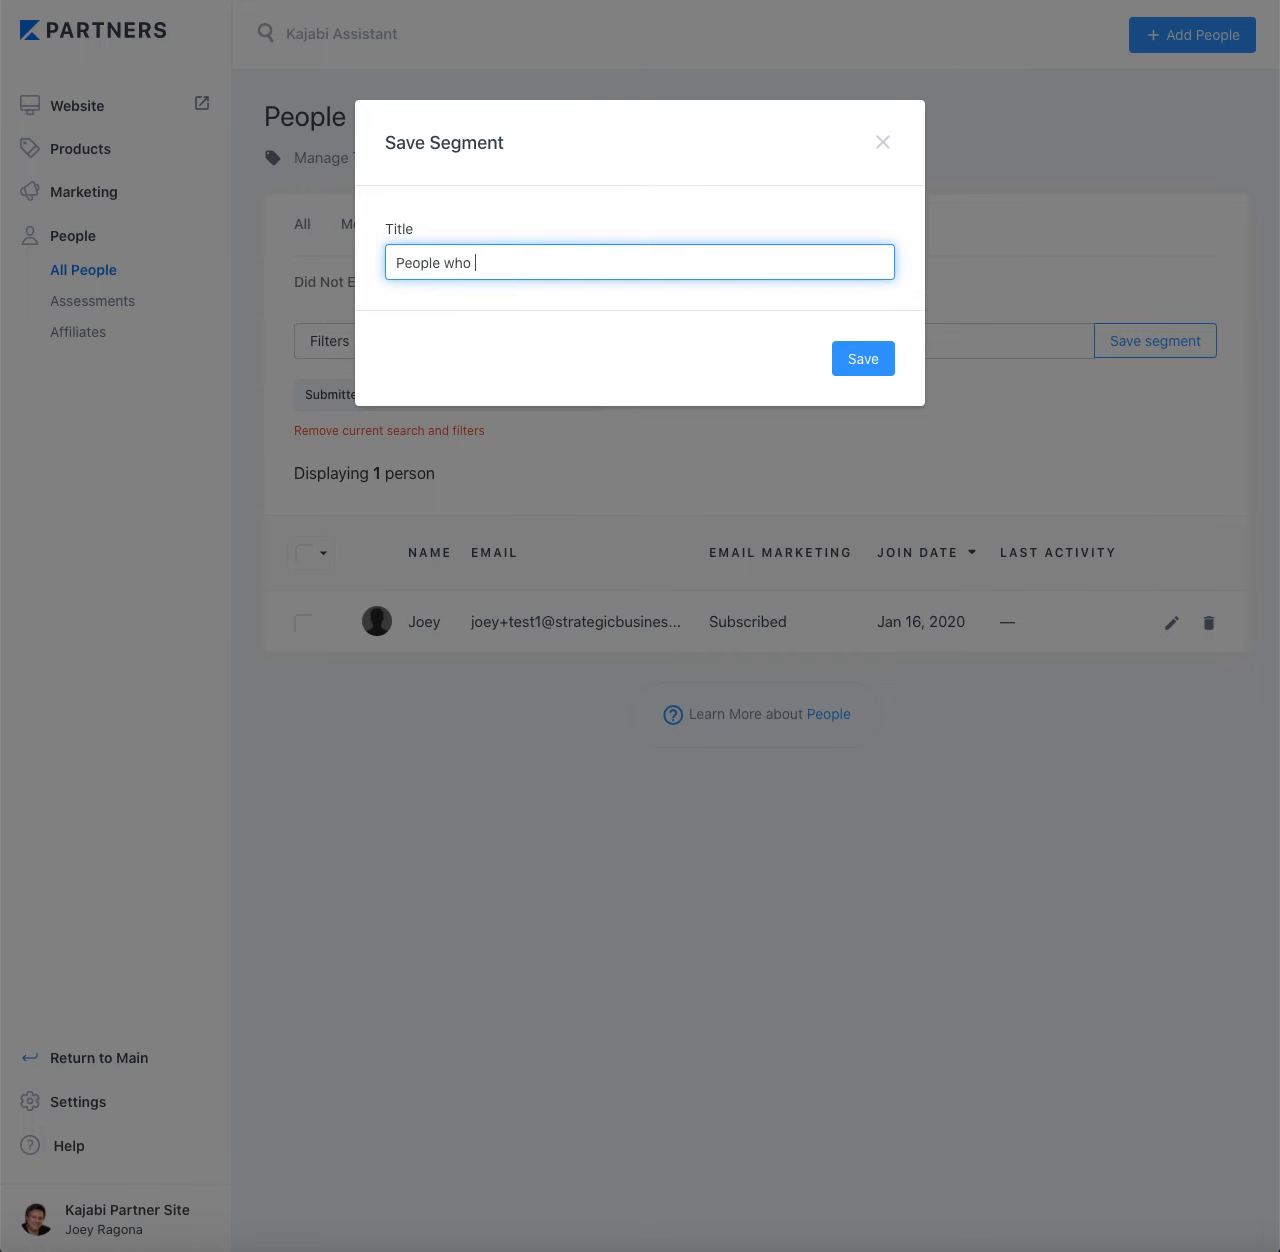
type("opted in for")
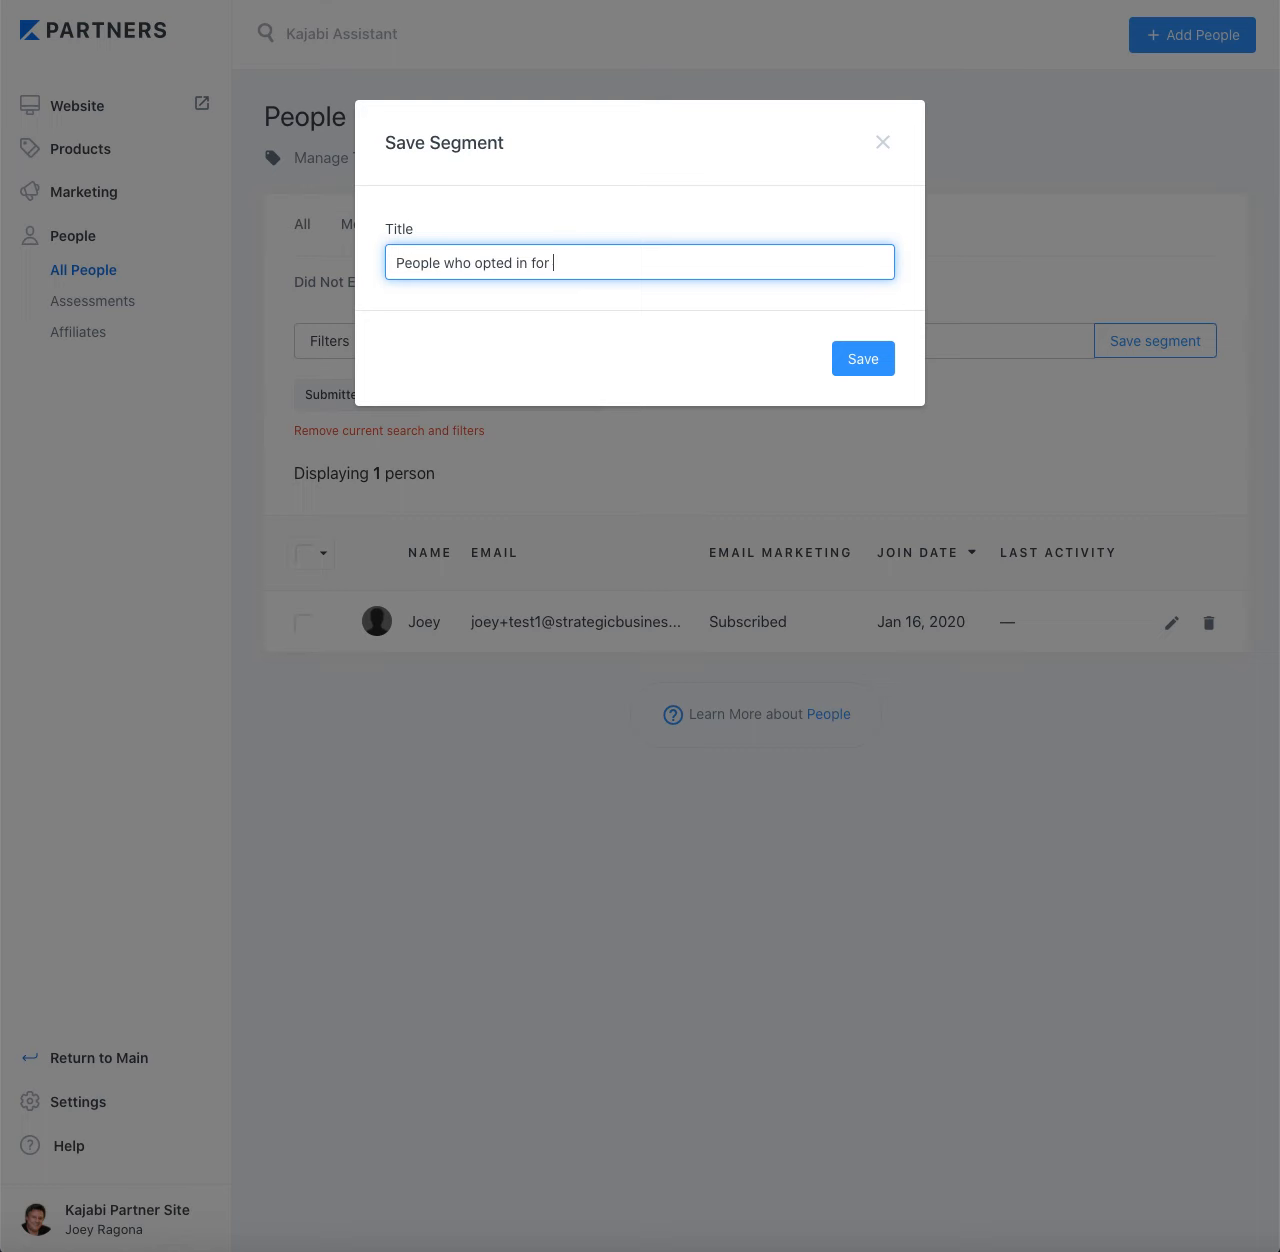
type("Freebi")
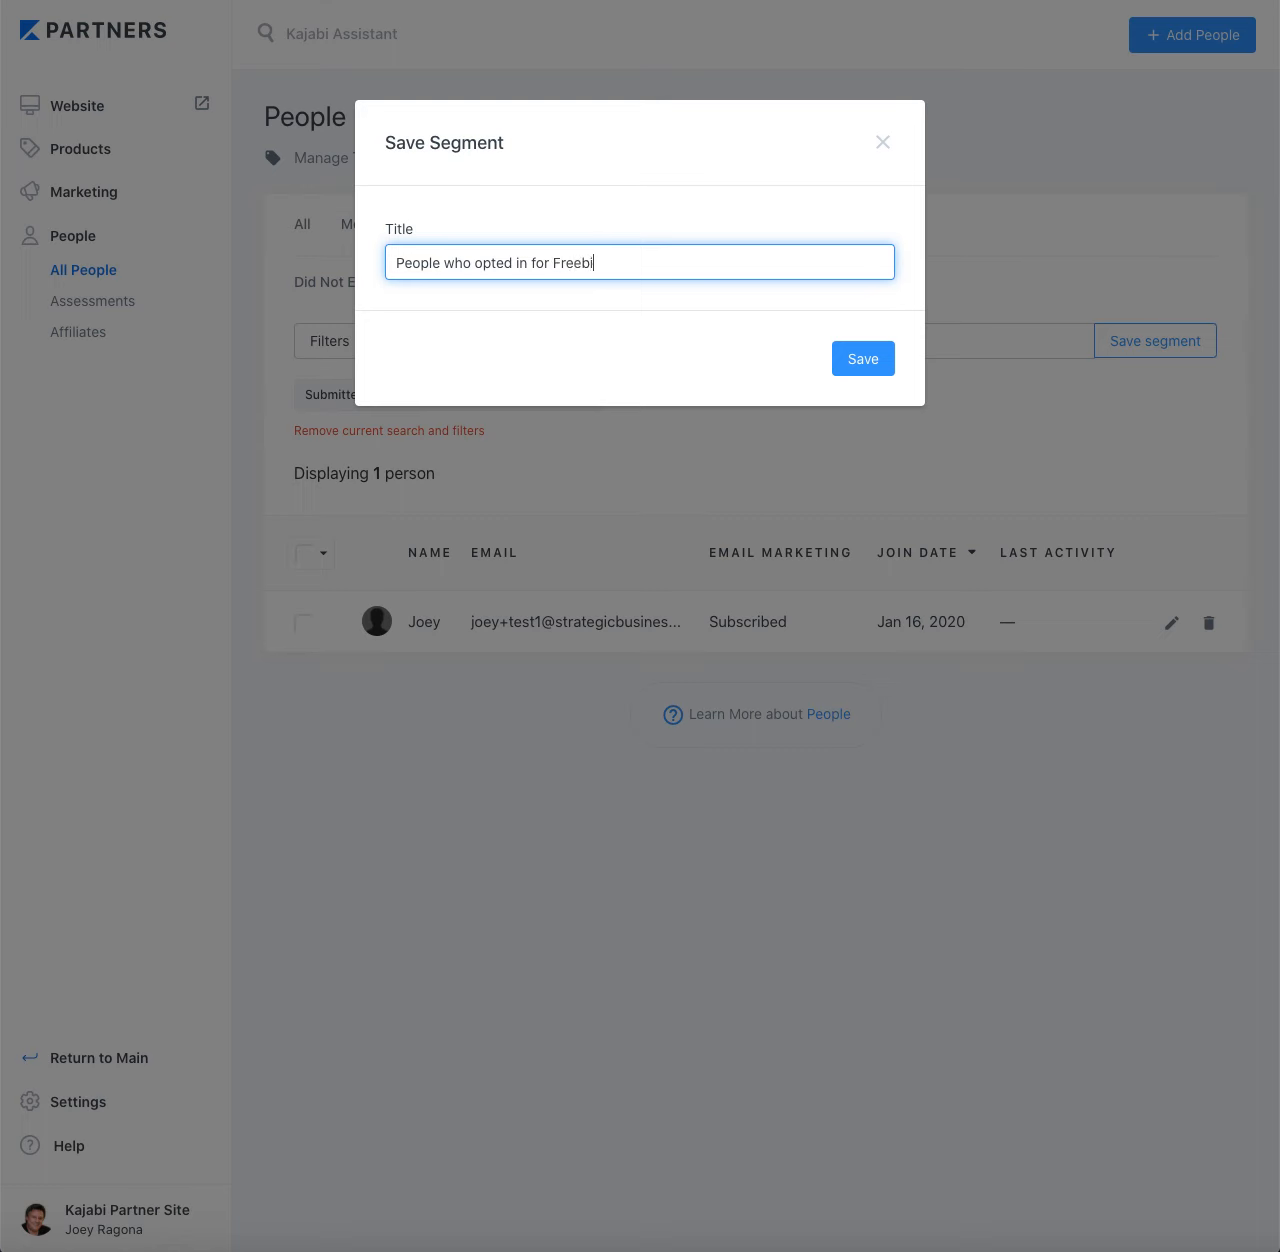
type("e")
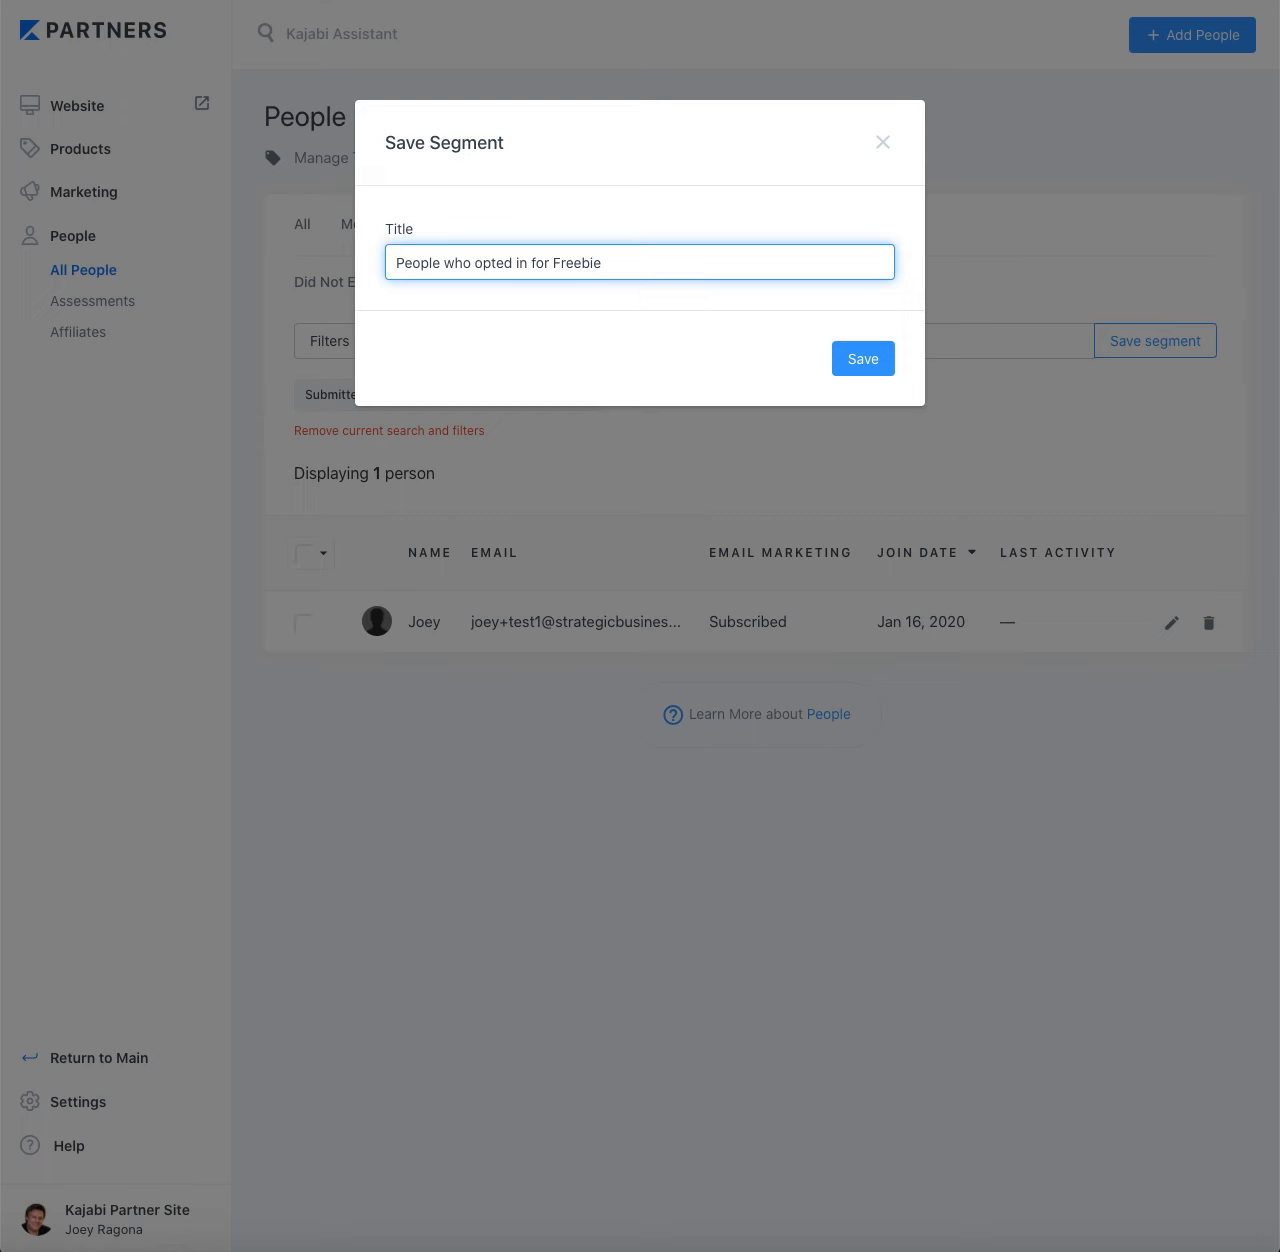
mouse_move(862, 358)
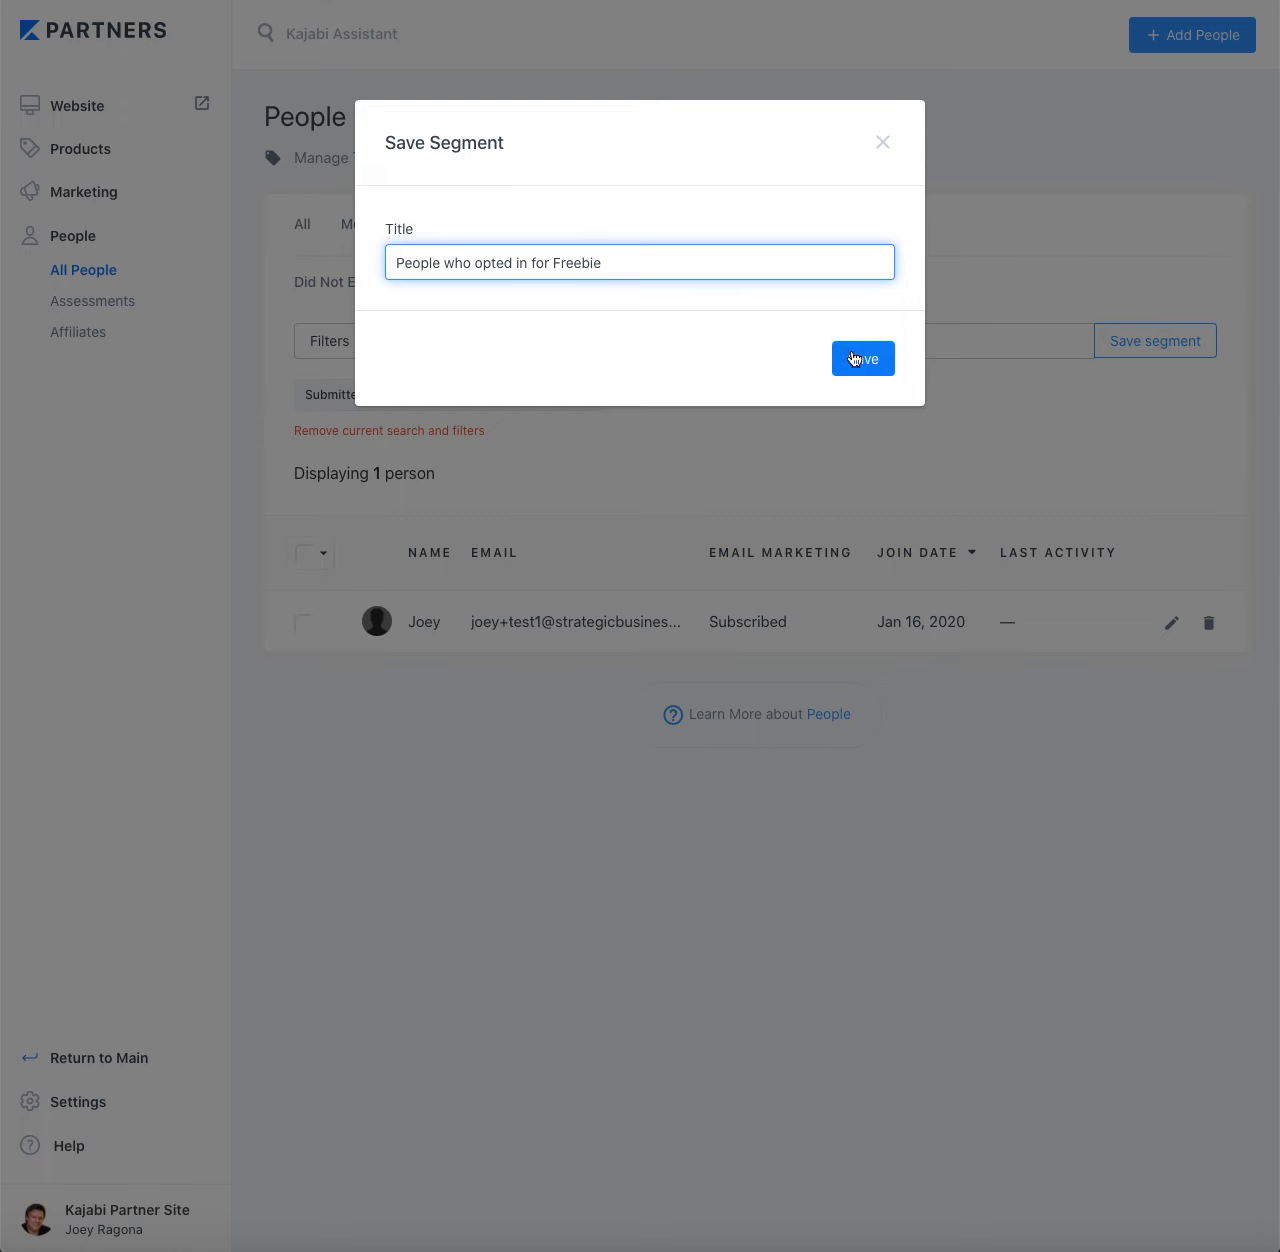
left_click(860, 358)
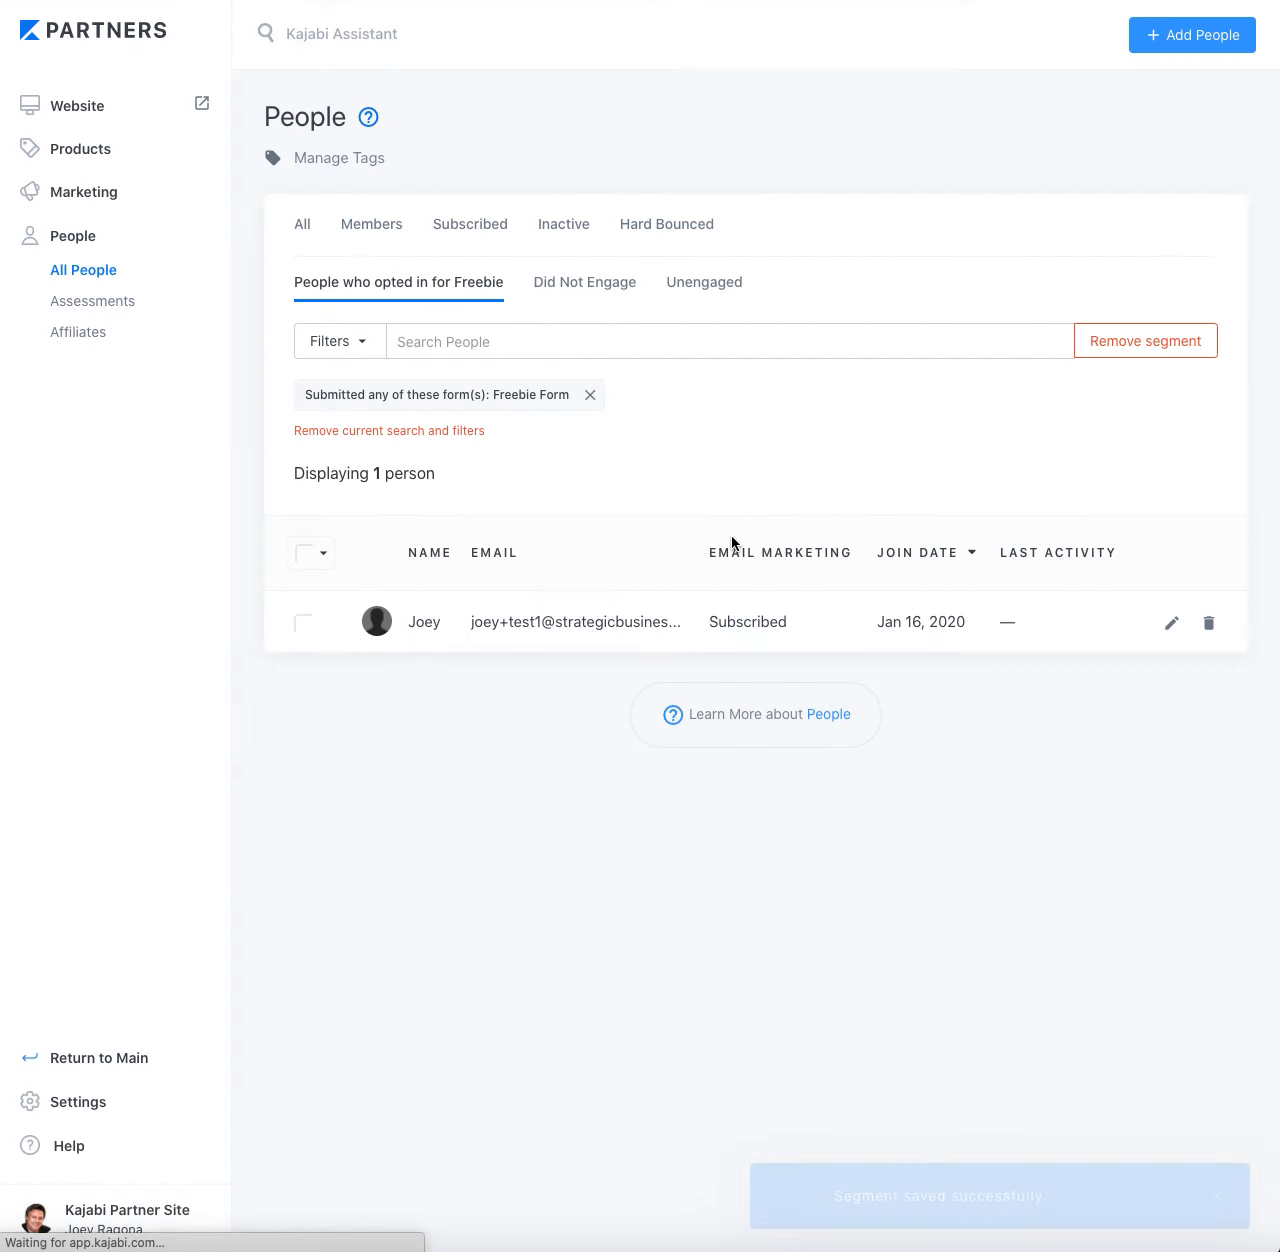